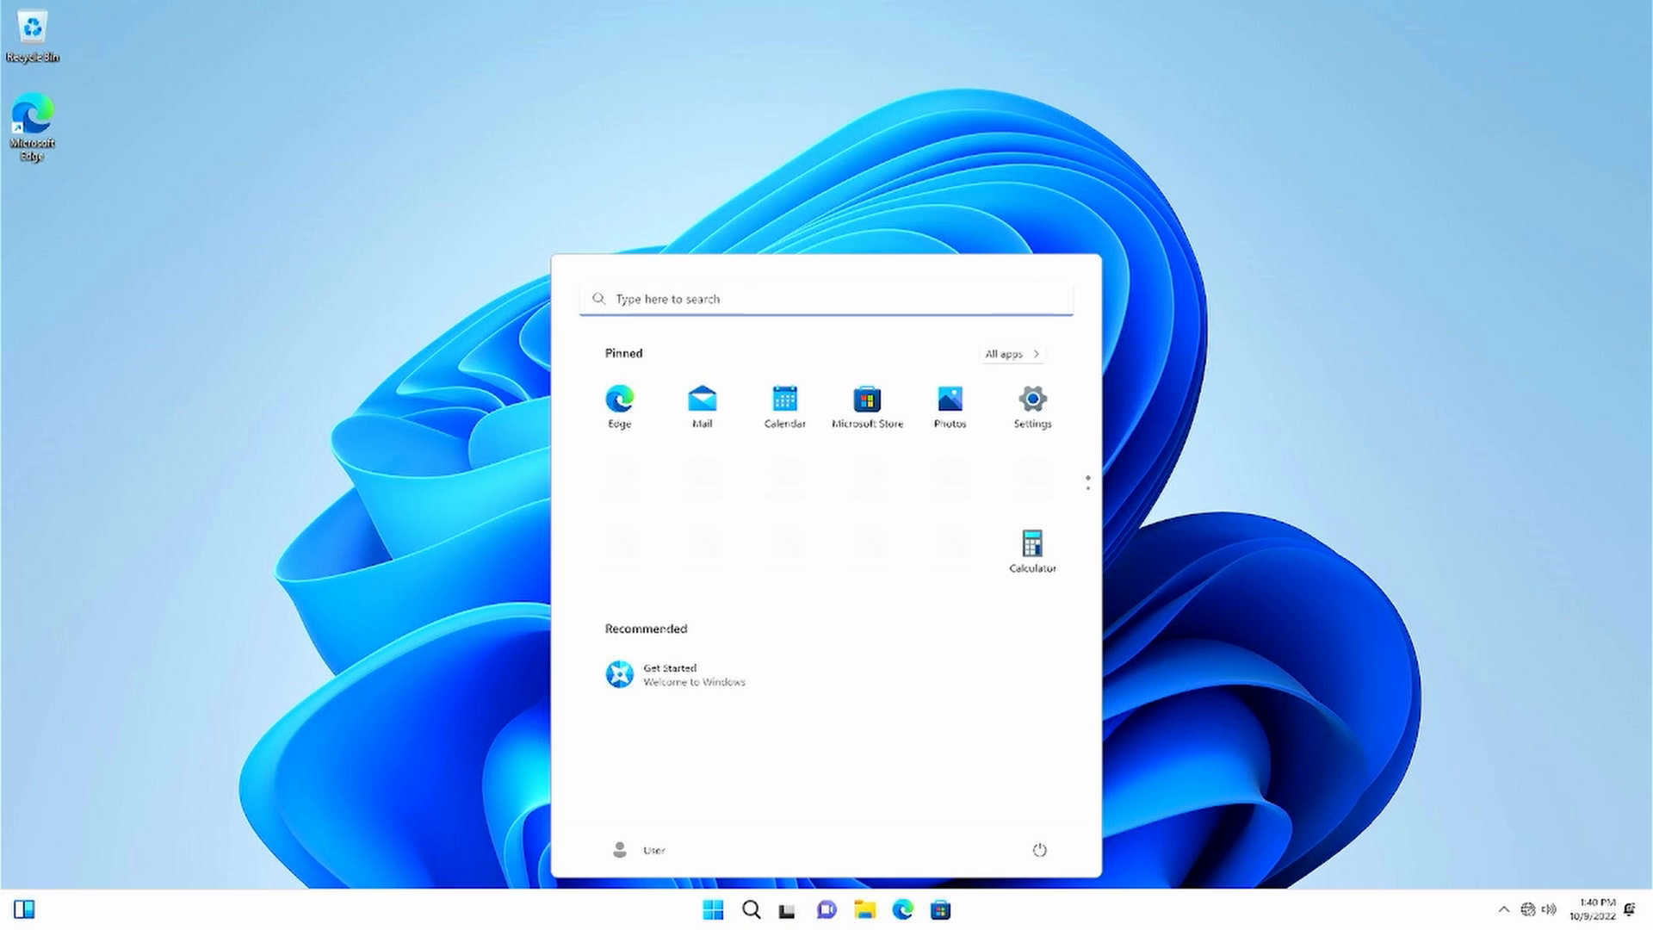
# - Dismiss the Start menu to reveal the empty Windows 11 desktop
pyautogui.click(1030, 406)
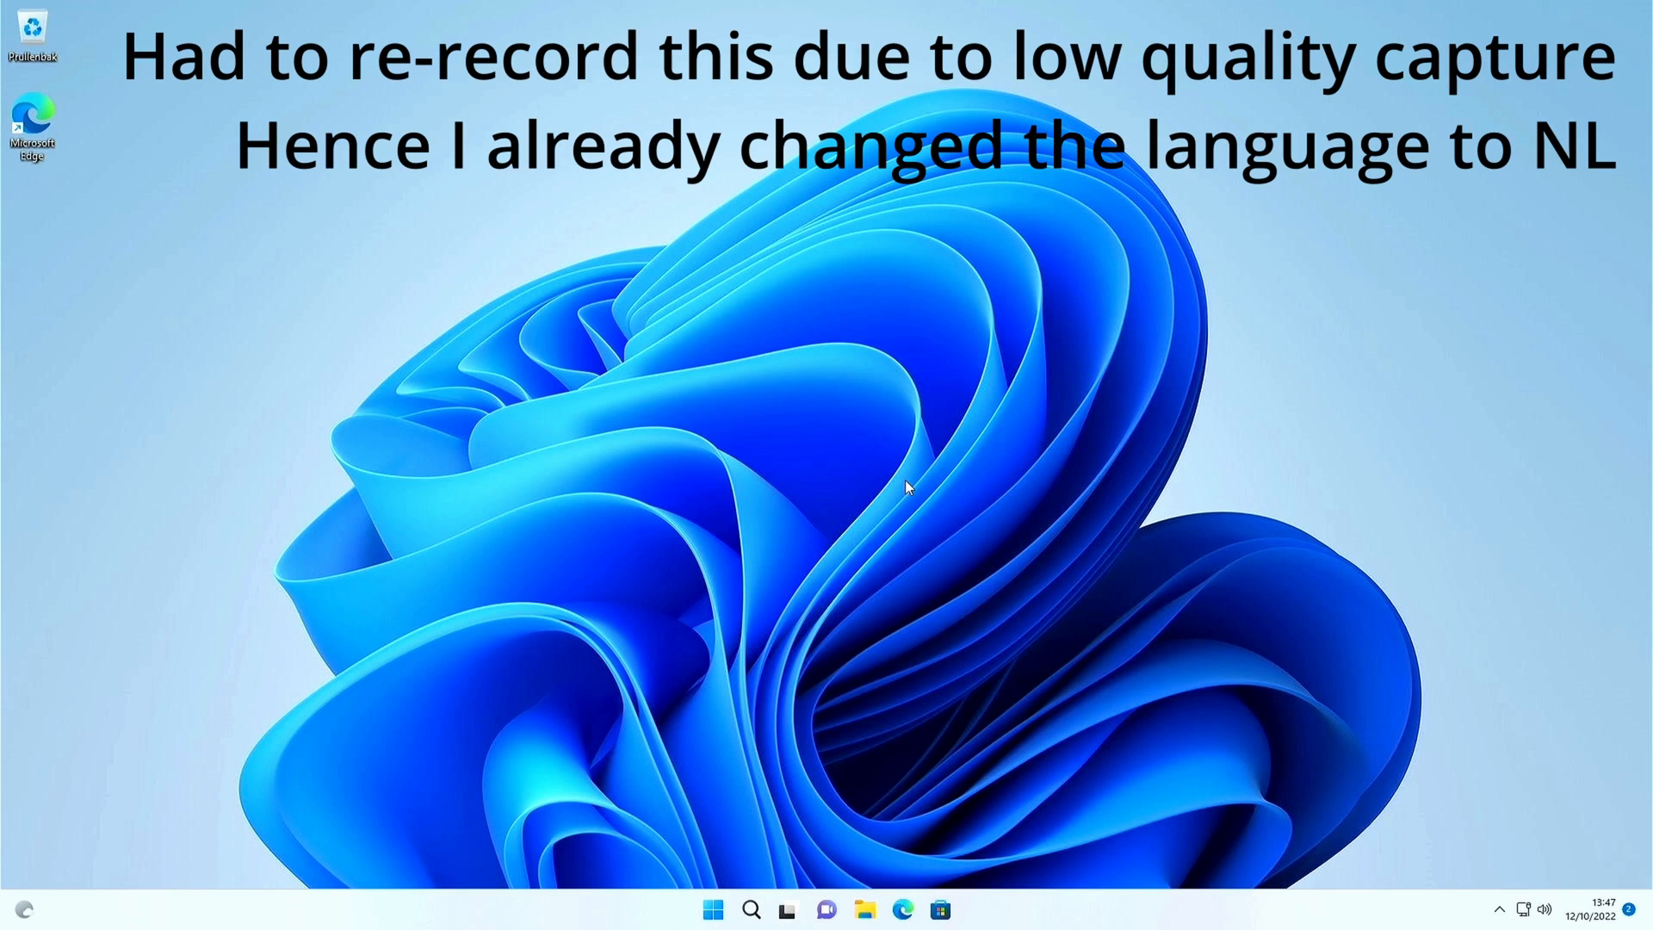
# - Search 'about' to view the HP ProDesk 600 G2 SFF specs, then close Settings
pyautogui.write('about')
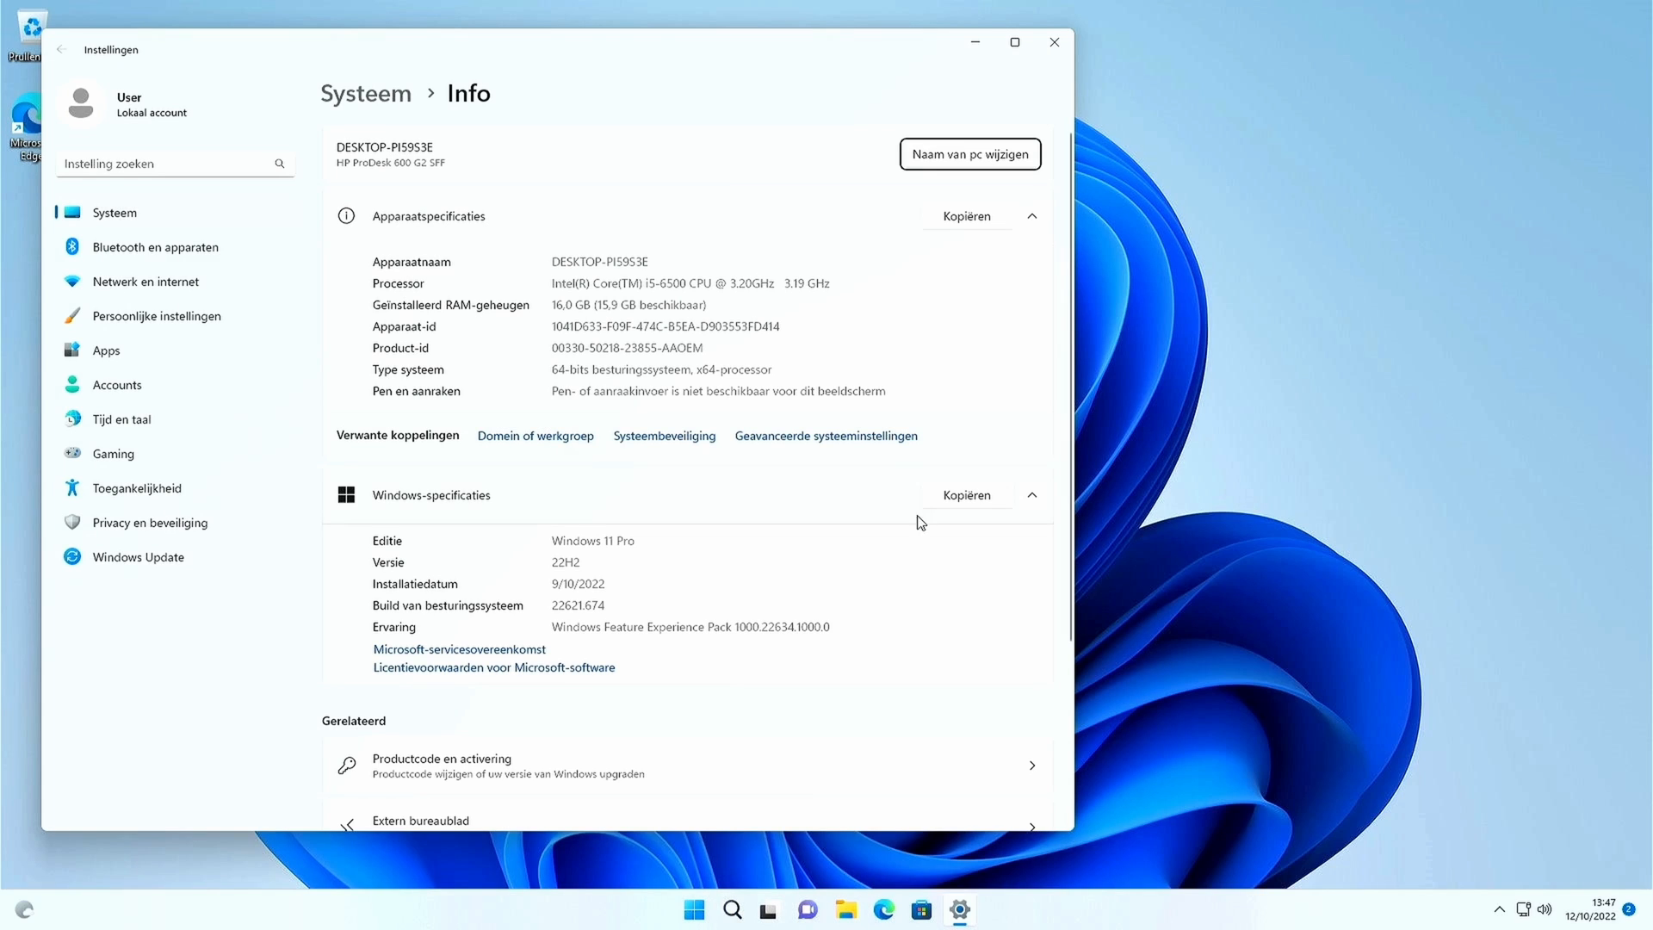
pyautogui.moveTo(1011, 646)
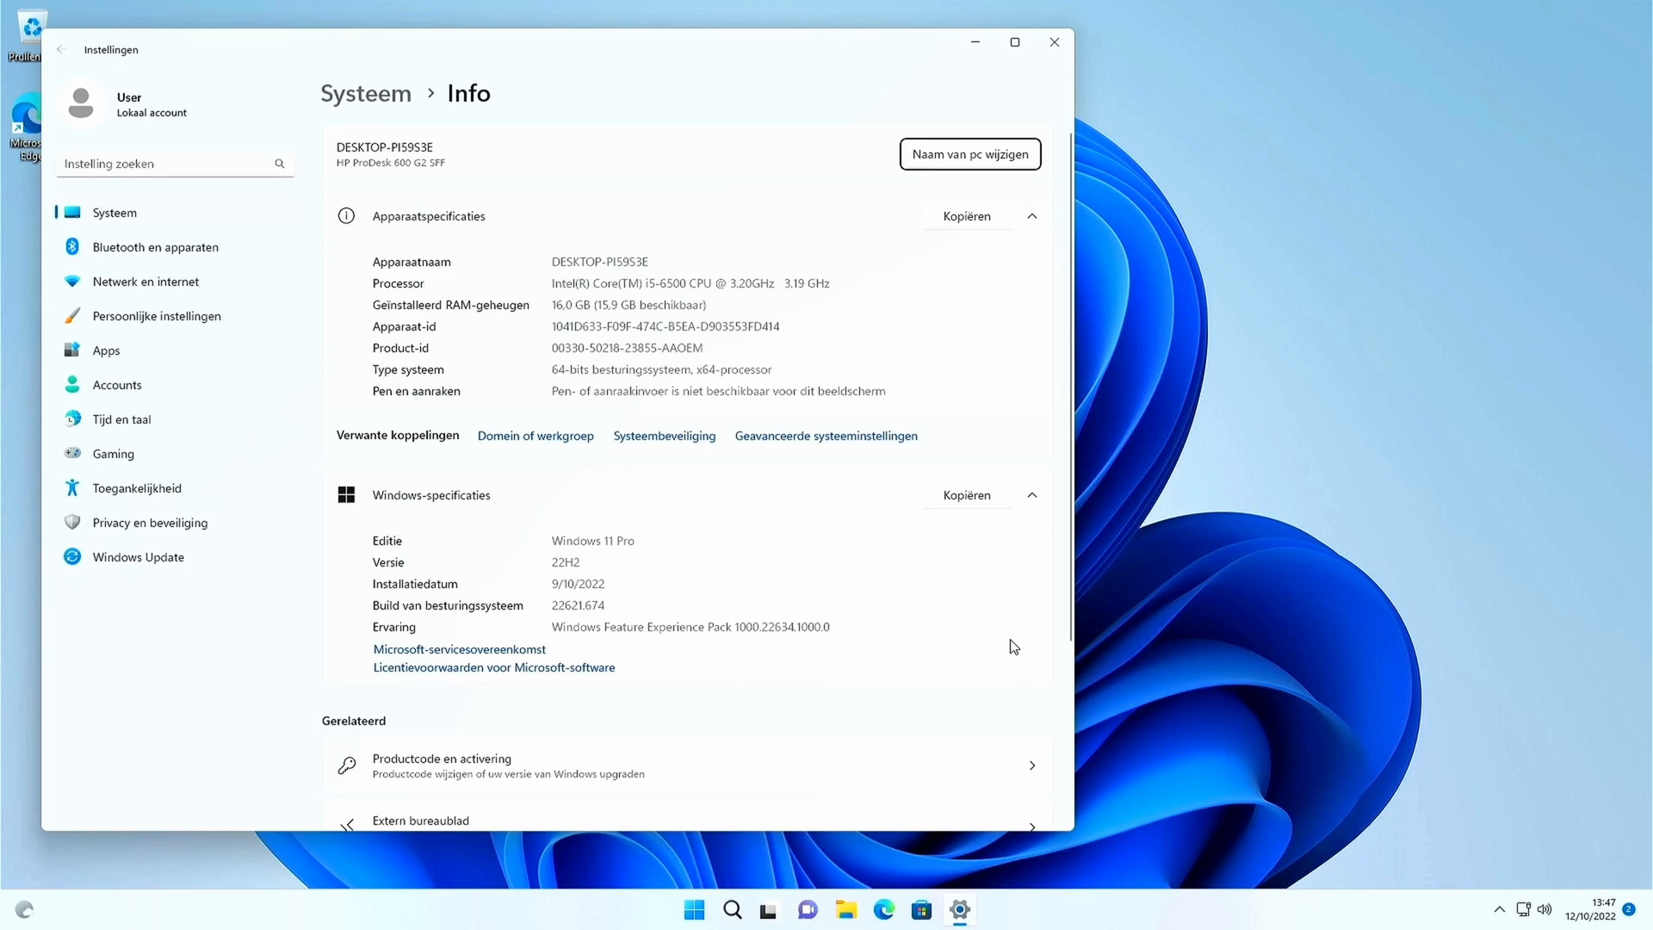
pyautogui.click(959, 910)
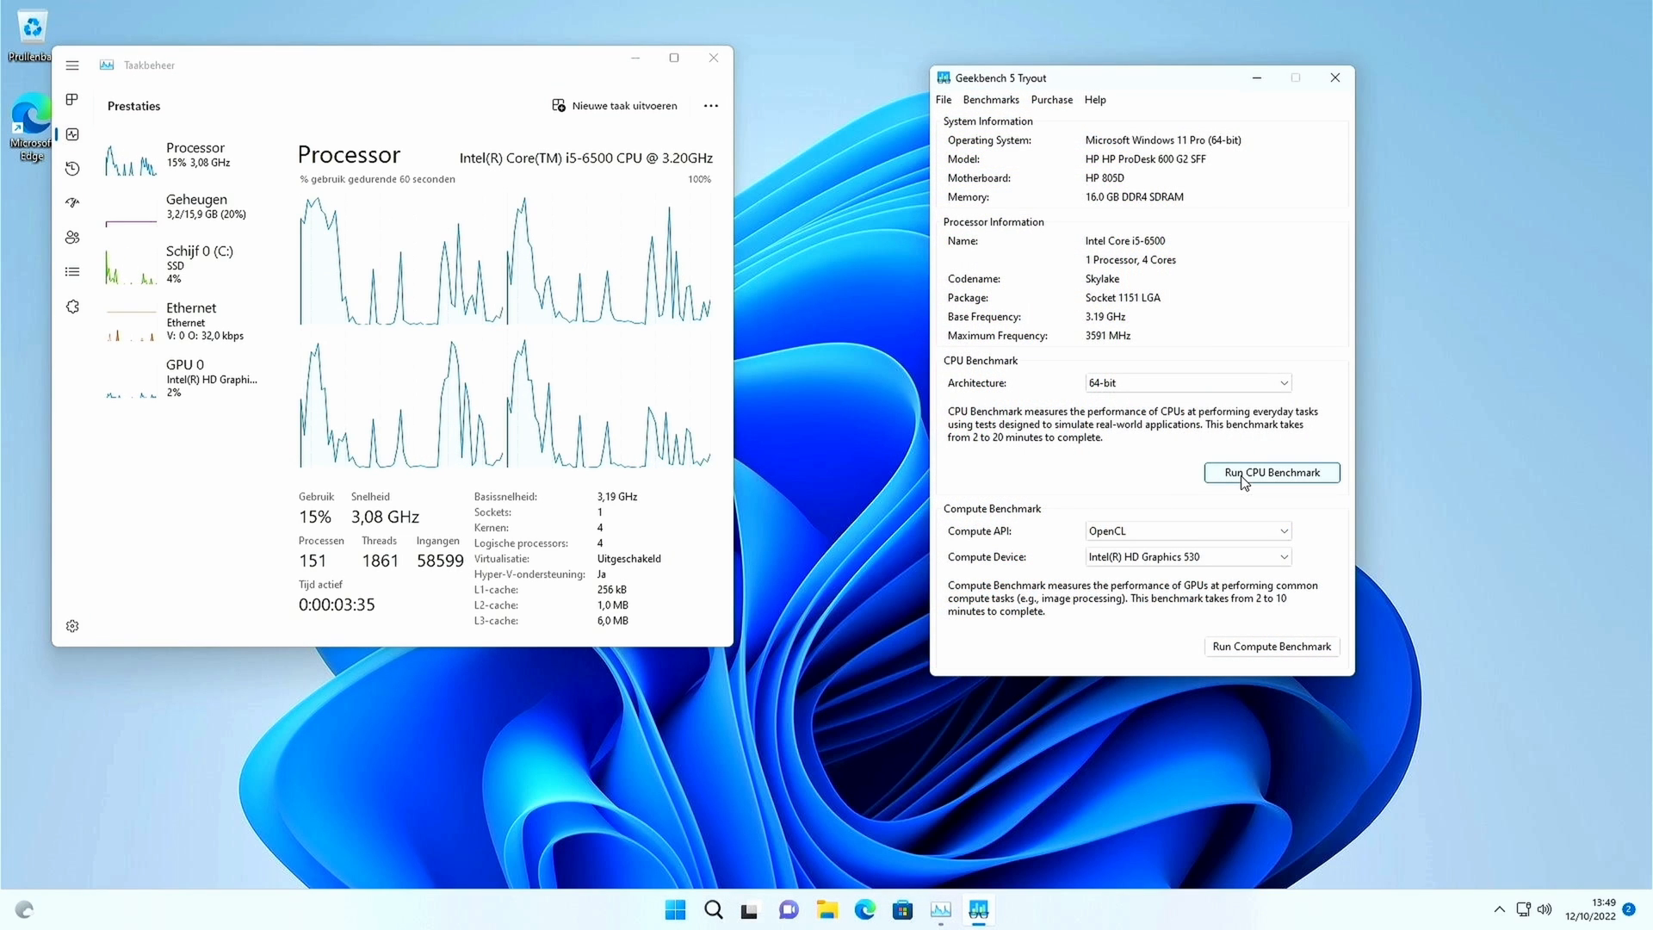
# - Start the Geekbench 5 64-bit CPU benchmark on the Intel Core i5-6500
pyautogui.click(1271, 472)
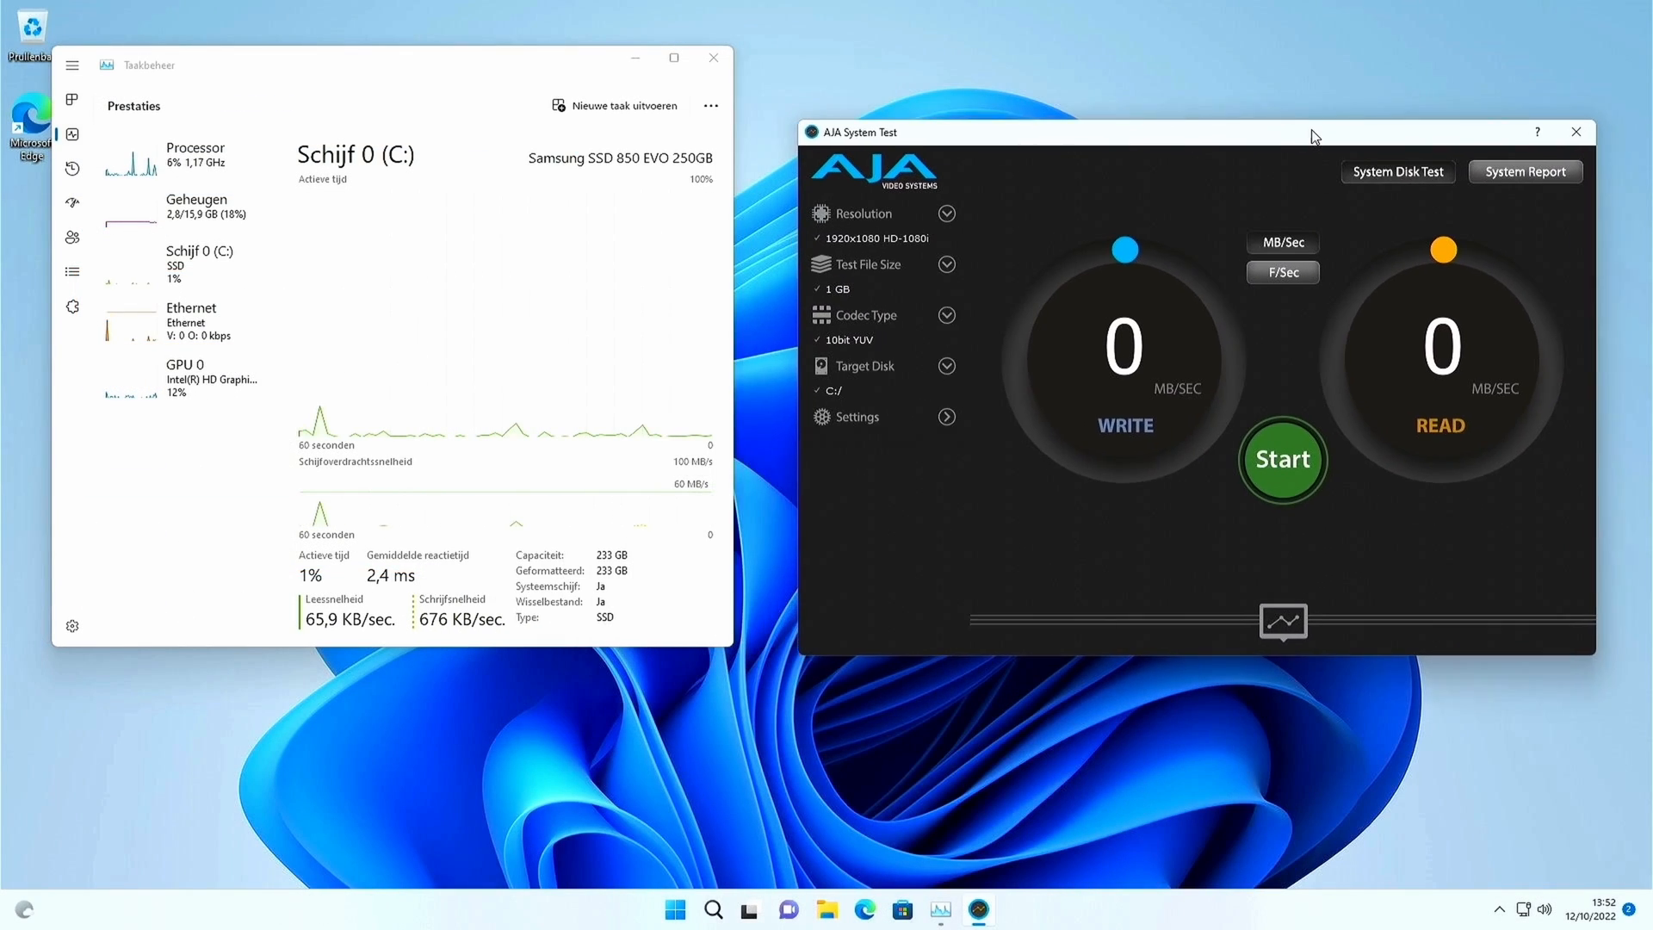
# - Run the 1 GB 1920x1080 10bit YUV disk test on C:, stopping at 460 MB/s write, 495 MB/s read
pyautogui.click(1282, 460)
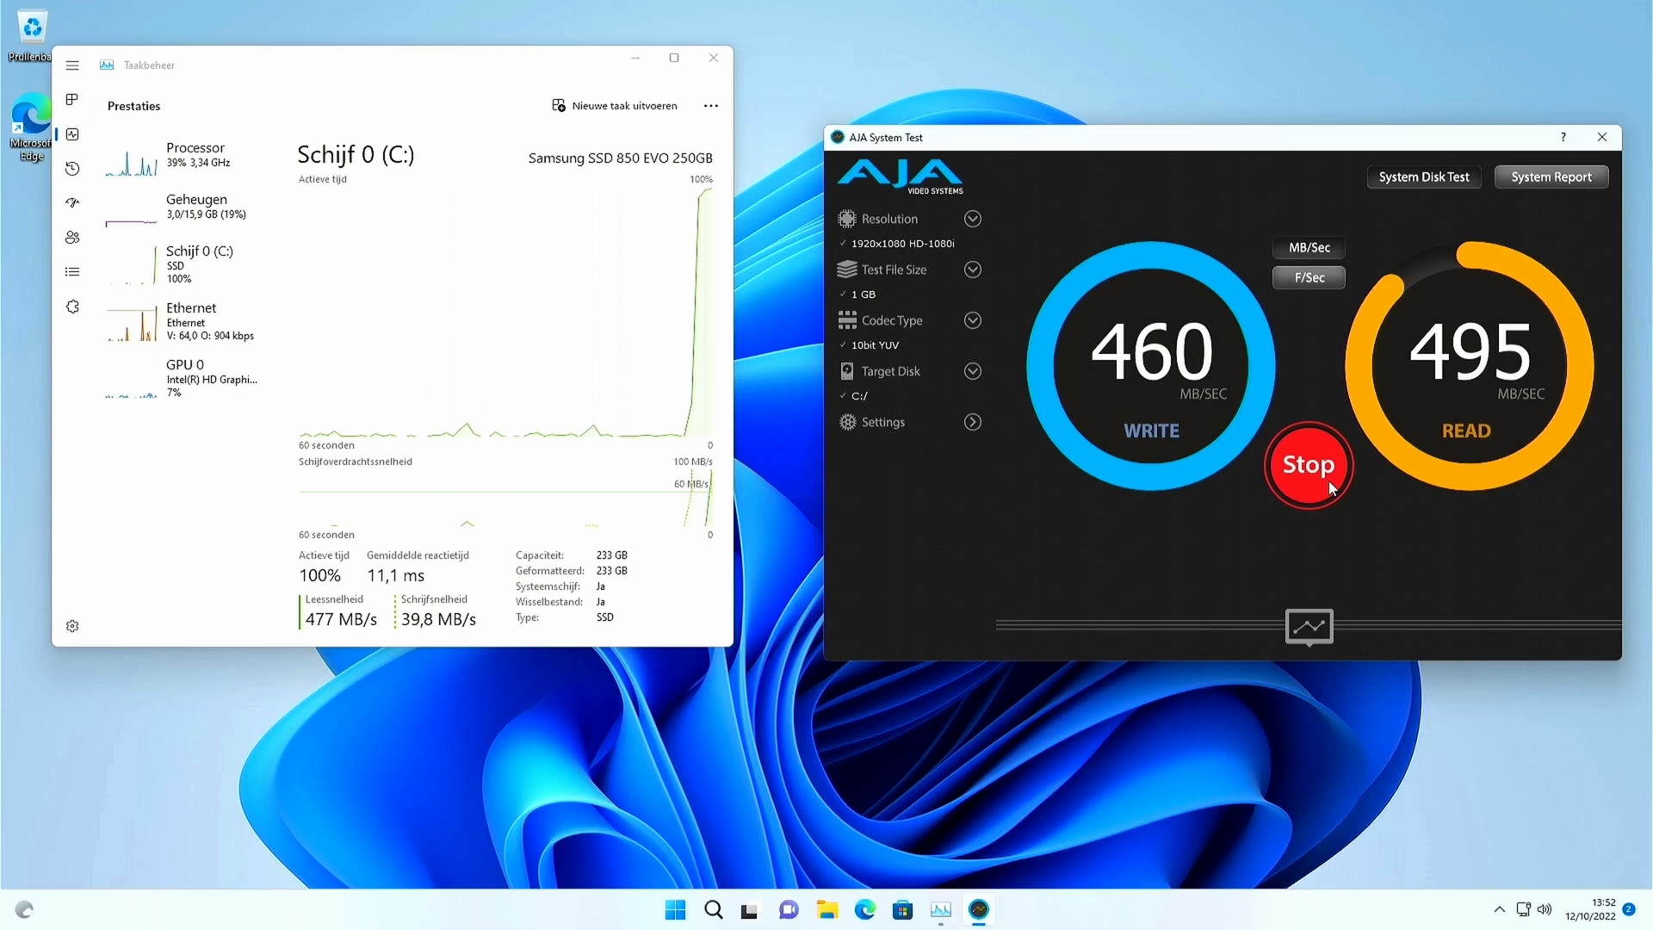
pyautogui.click(1307, 465)
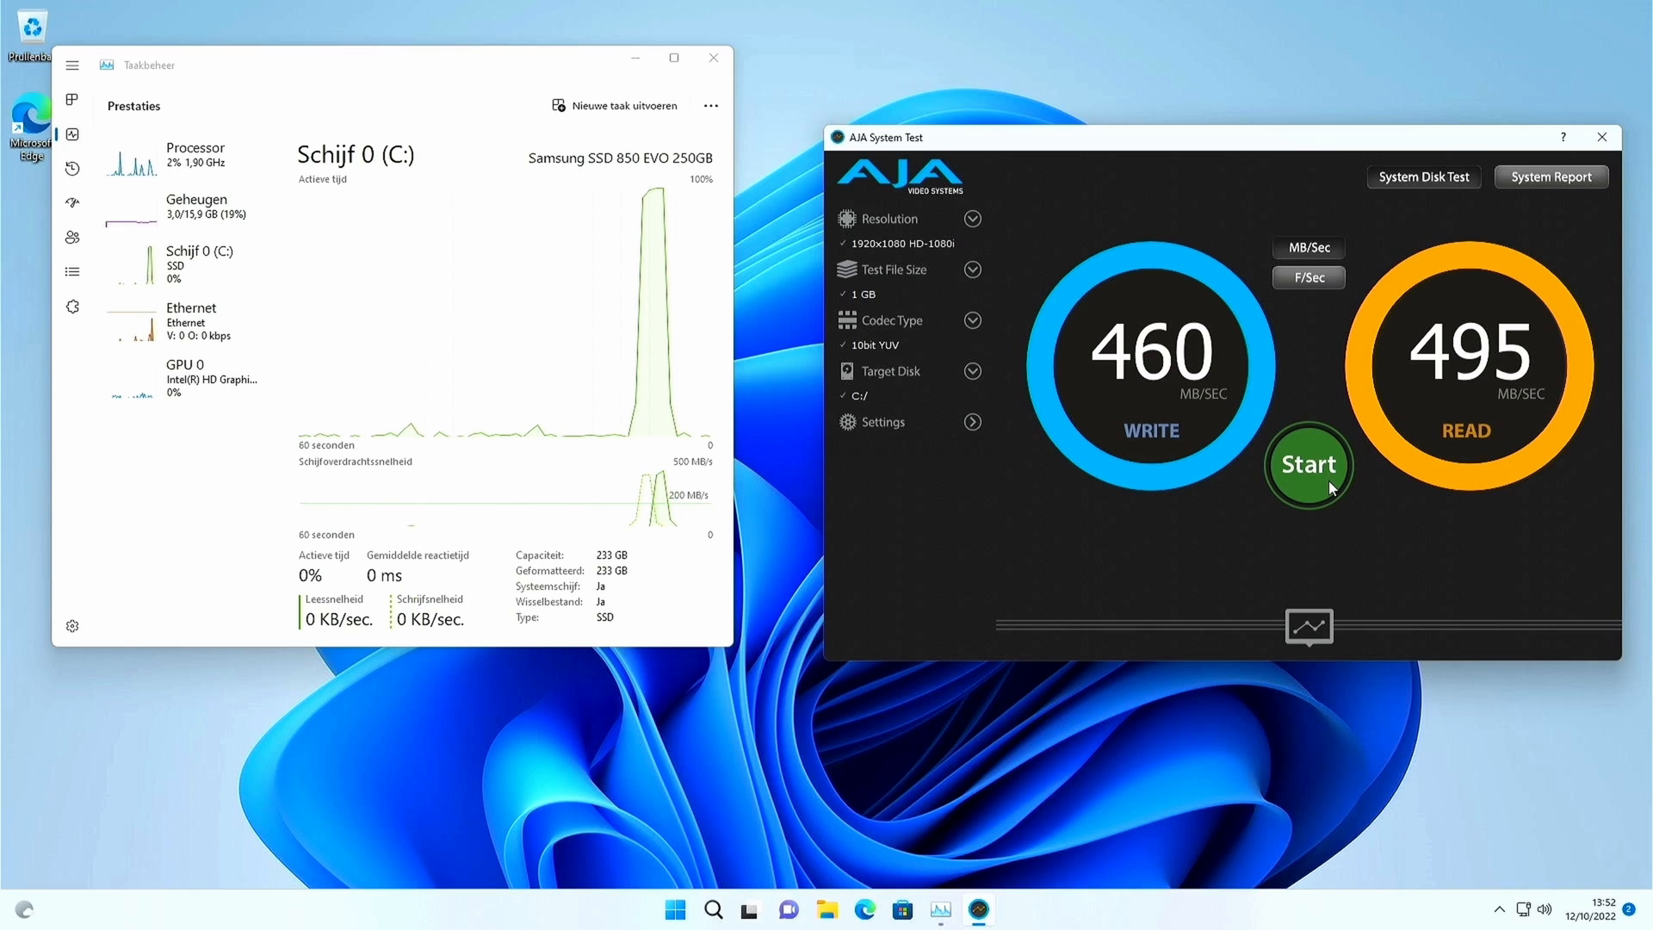
pyautogui.moveTo(1388, 407)
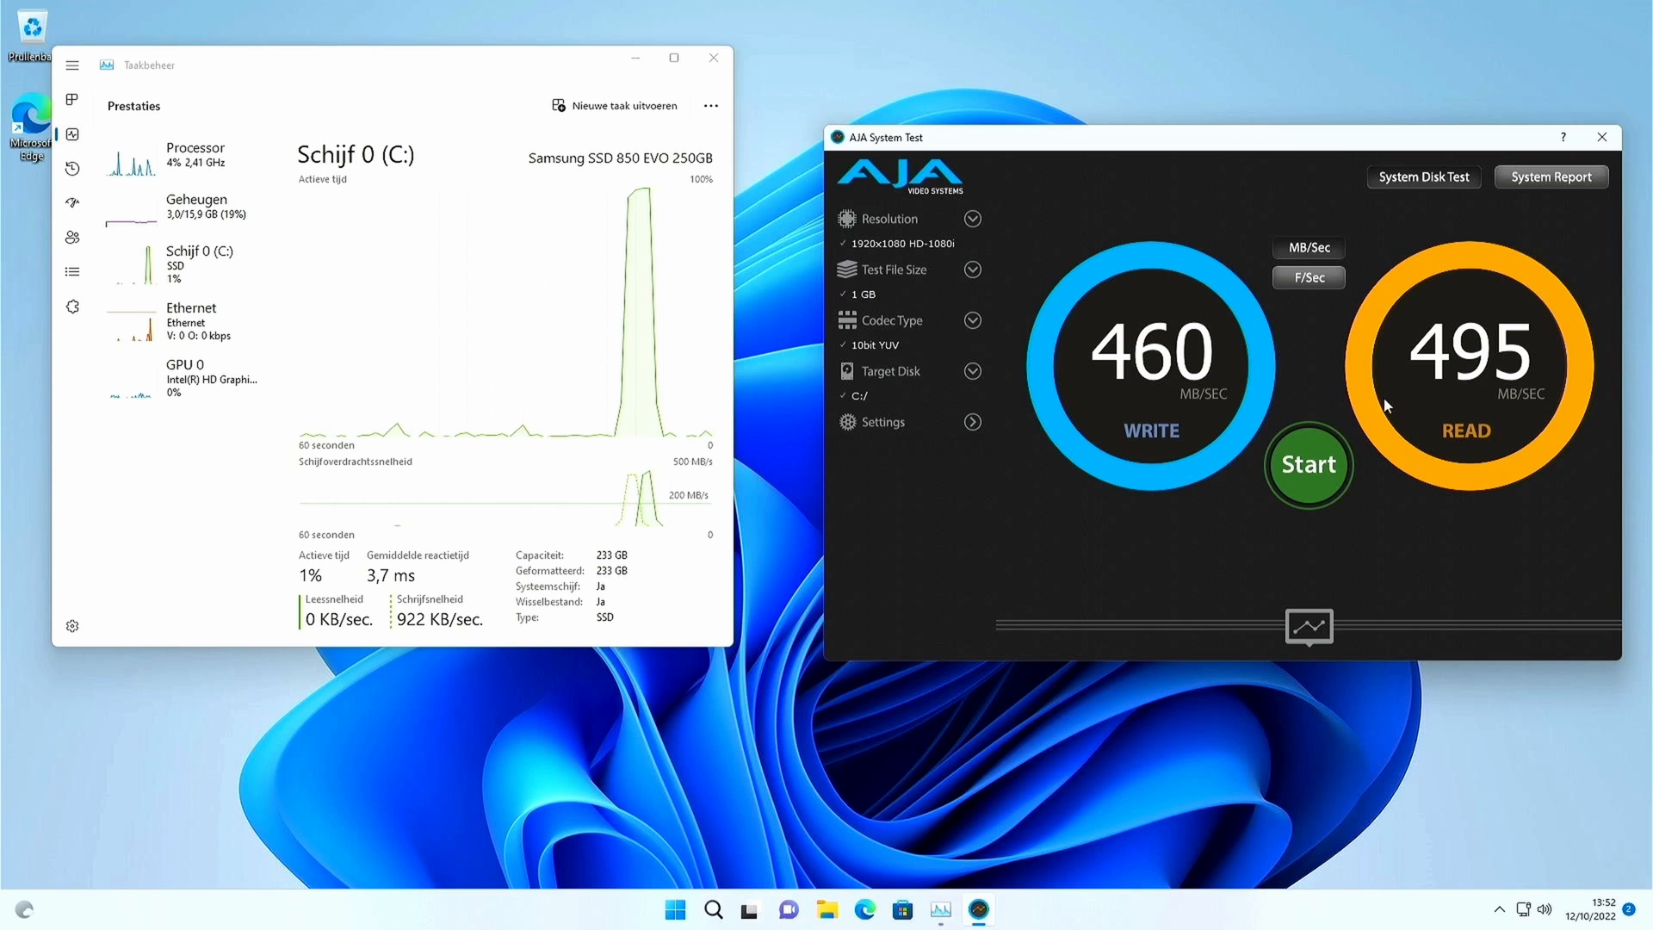